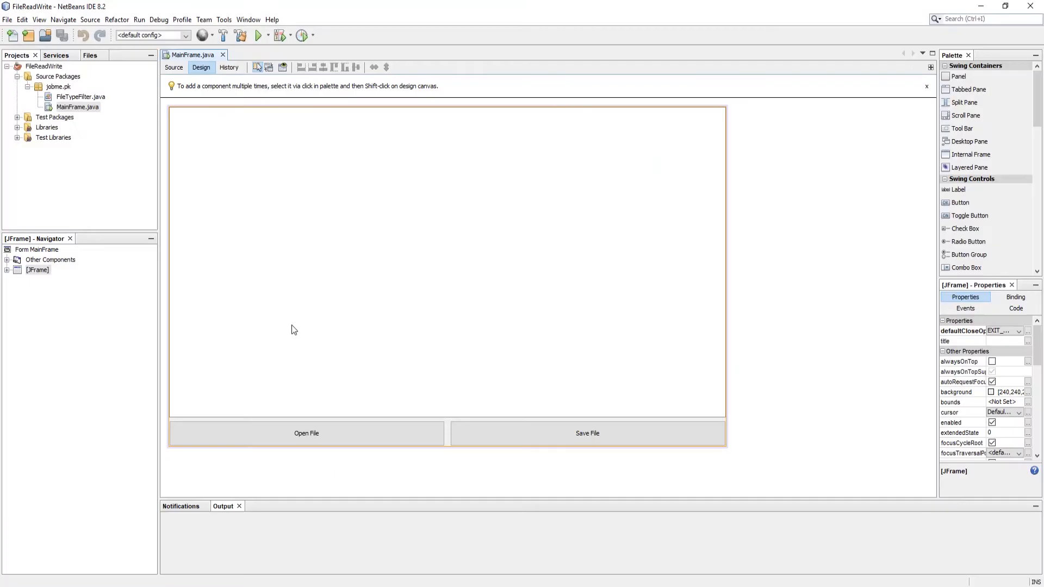
# Double-click the Open File button to create its empty openFileBtnActionPerformed handler.
pyautogui.click(305, 433)
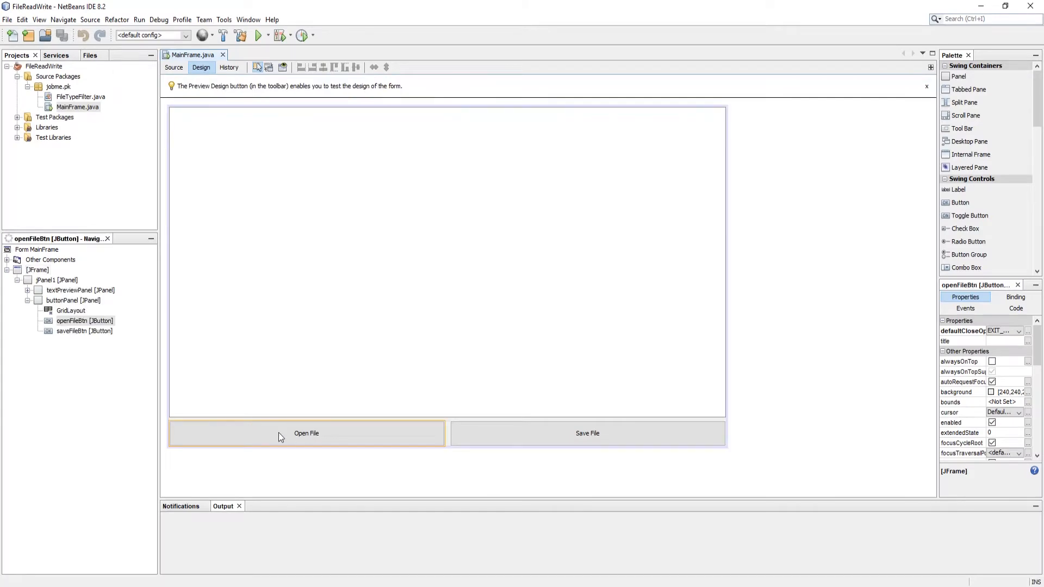
pyautogui.click(306, 434)
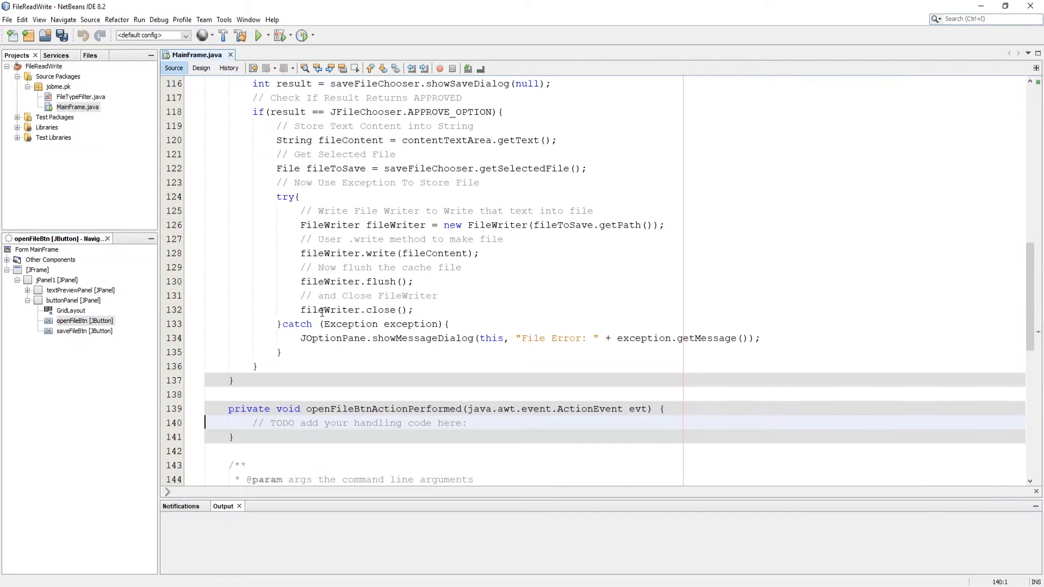
# Create openFileChooser, set a .txt FileTypeFilter, and store showOpenDialog(null) in int result.
pyautogui.write('JFile')
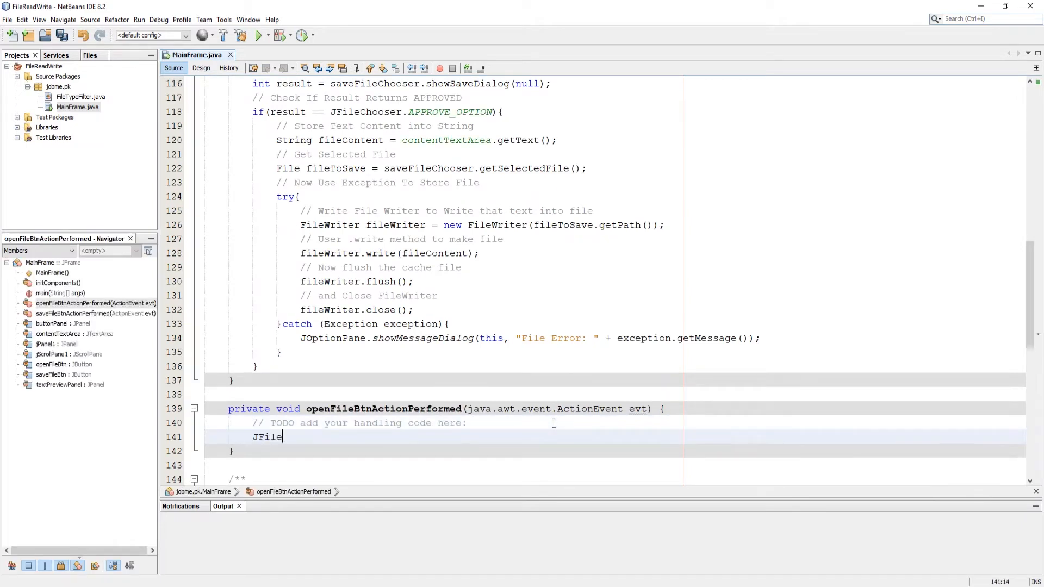
pyautogui.write('Chooser openFileChooser = new JFileChooser("')
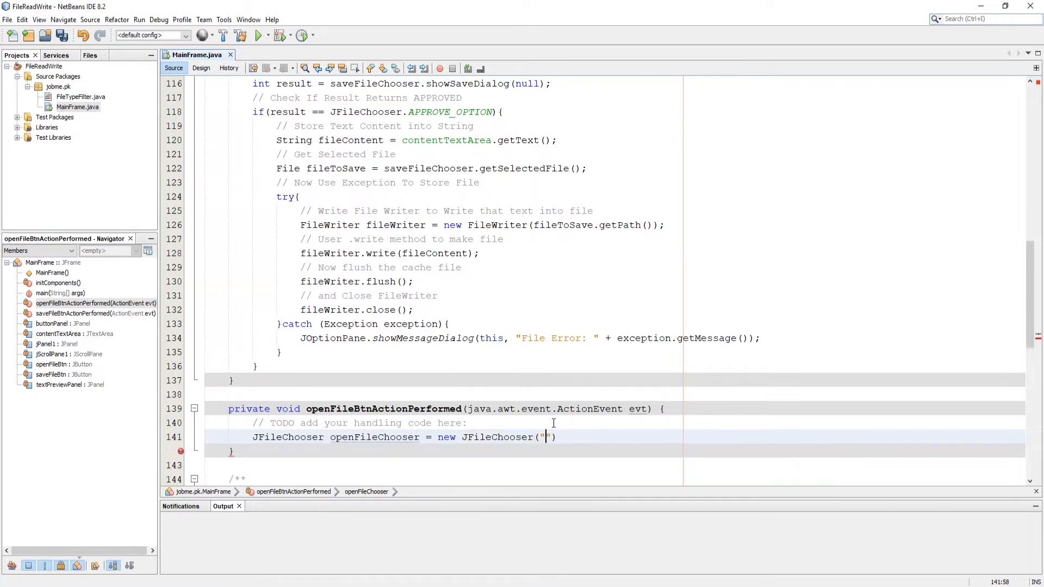
pyautogui.write('home.user')
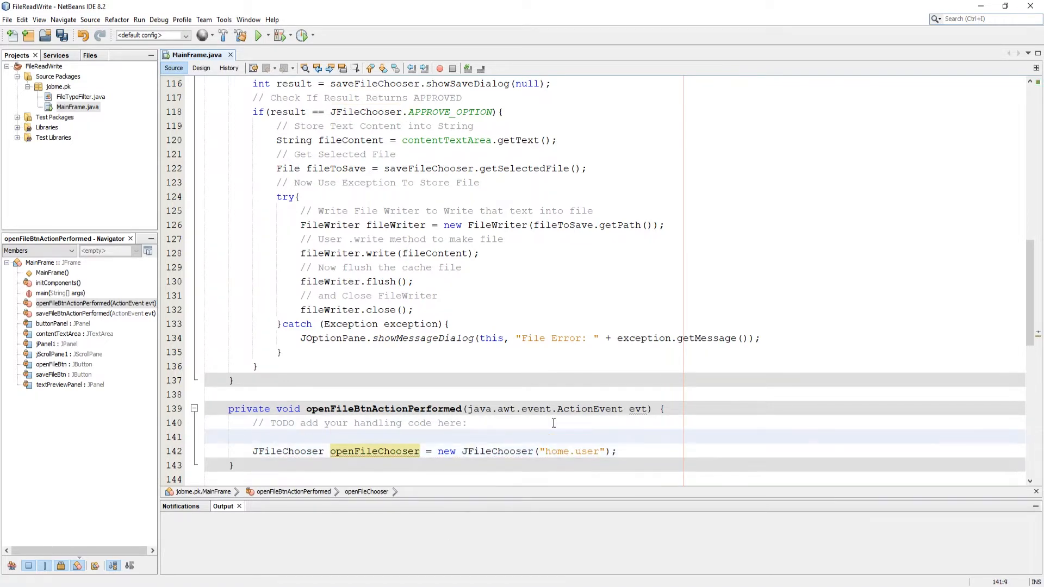
pyautogui.write('// Here I al')
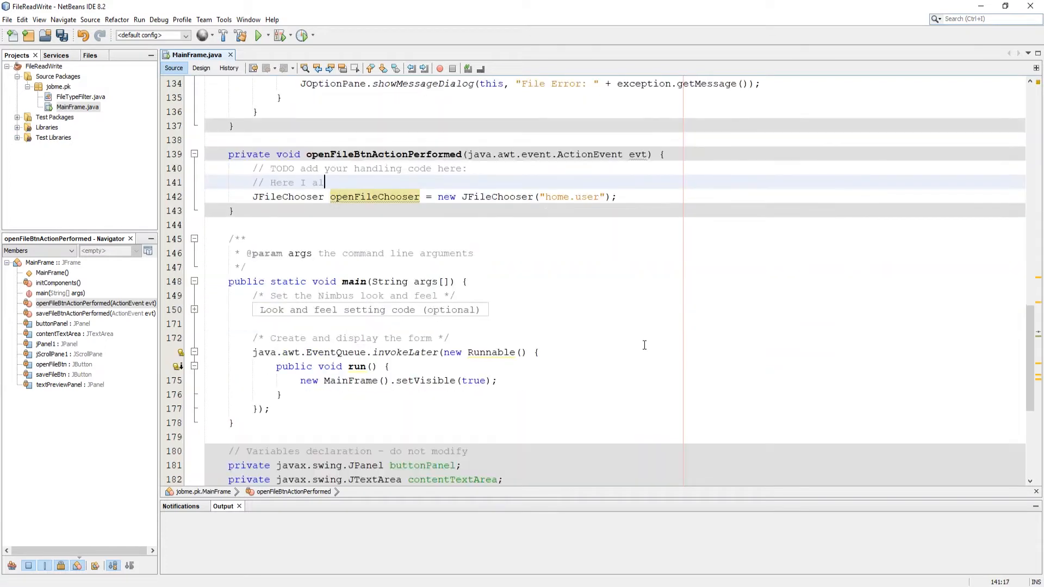
pyautogui.write('so Created A JFileChooser To Browse File For Open')
pyautogui.write('// Lets Set FileFilter')
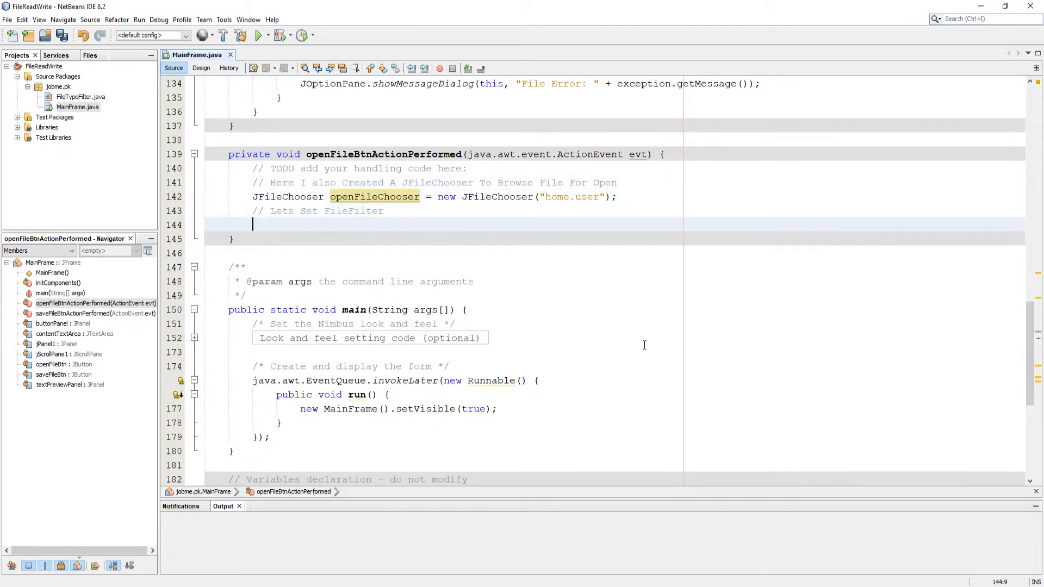
pyautogui.write('openFileChooser.setFileFilter(new );')
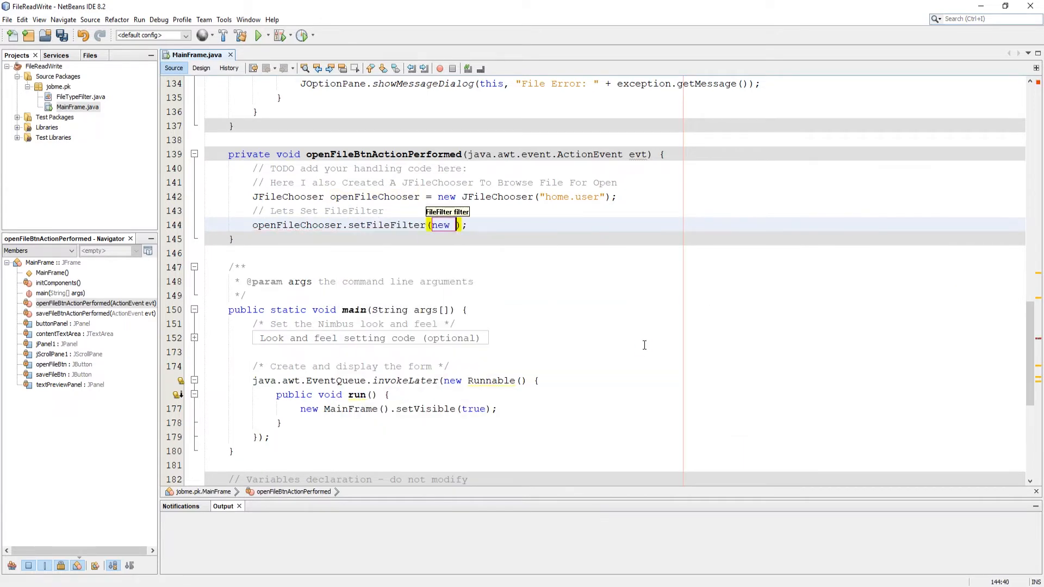
pyautogui.write('FileTypeFilter(".txt", "Open Text Only')
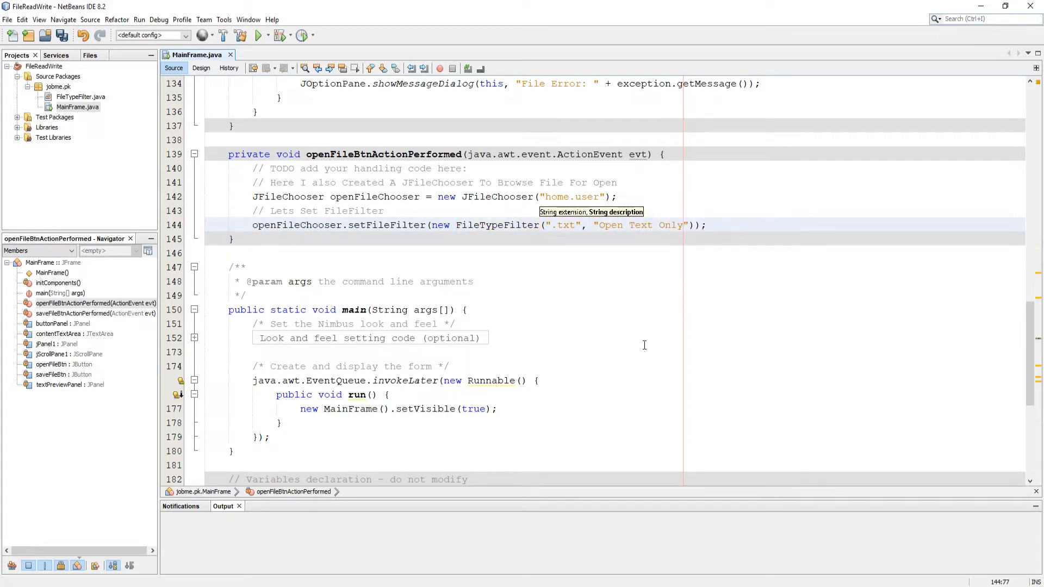
pyautogui.write('// Lets Store Result Inside Integer')
pyautogui.write('// Now Check If Result Returns APPROVED')
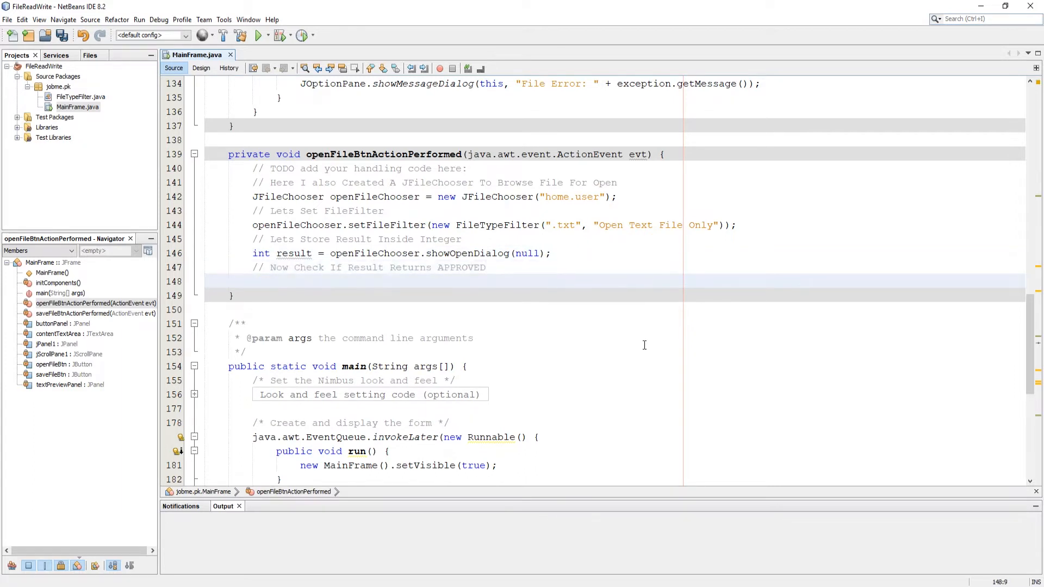
# Add if(result == JFileChooser.APPROVE_OPTION) getting selectedTextFile via getSelectedFile(), then begin try{}.
pyautogui.write('if(result == JFileChooser.APPROVE_OPTION){')
pyautogui.write('//')
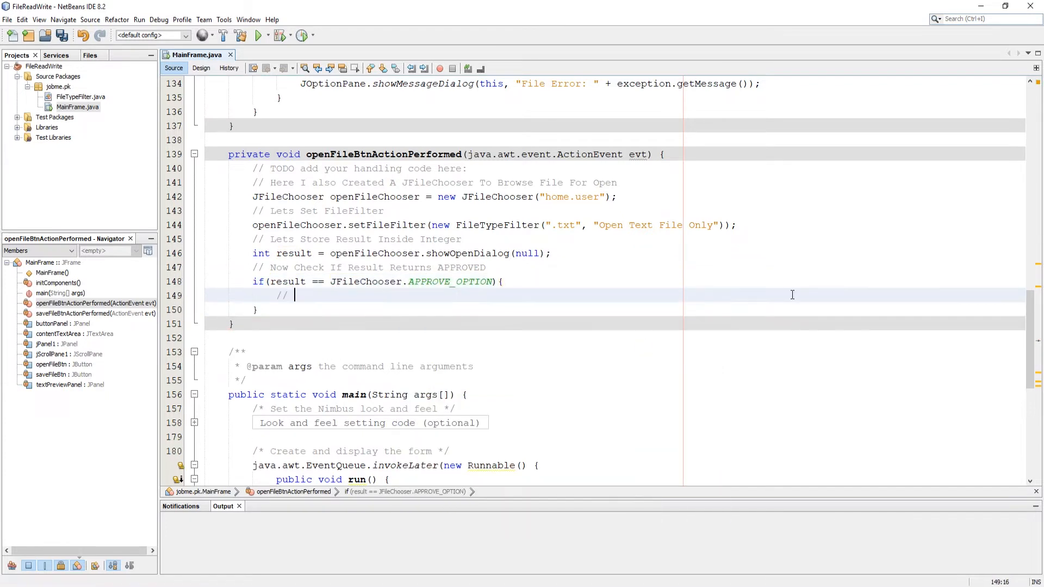
pyautogui.write('Now Get Selected')
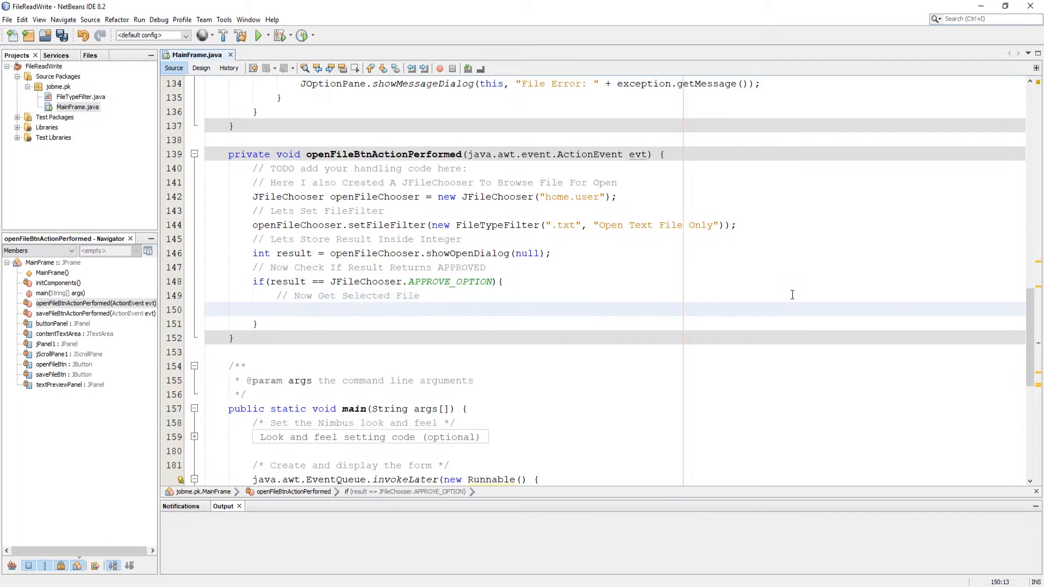
pyautogui.write('File')
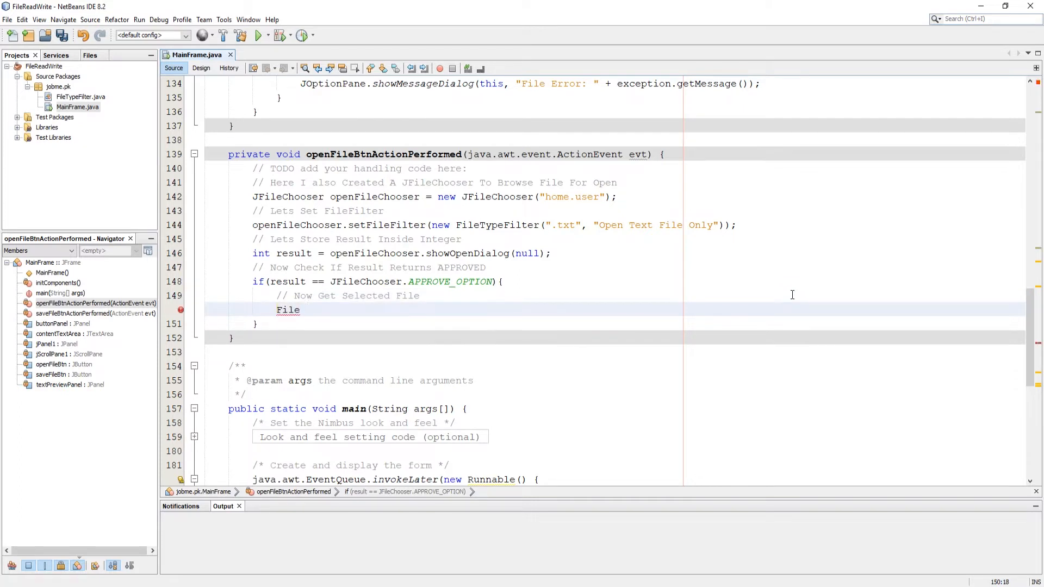
pyautogui.write('selectedFile')
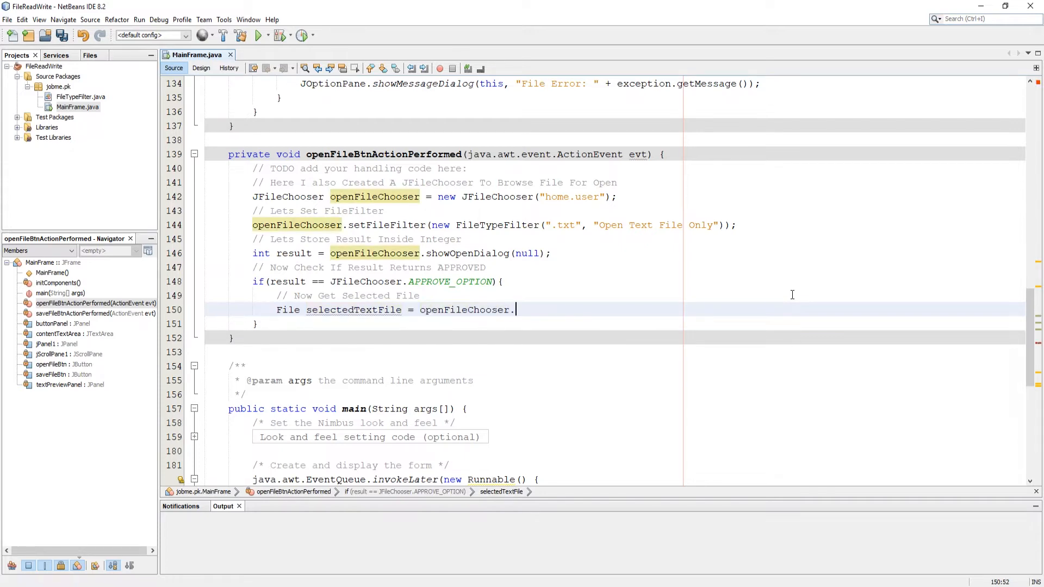
pyautogui.write('getSelectedFile();')
pyautogui.write('//')
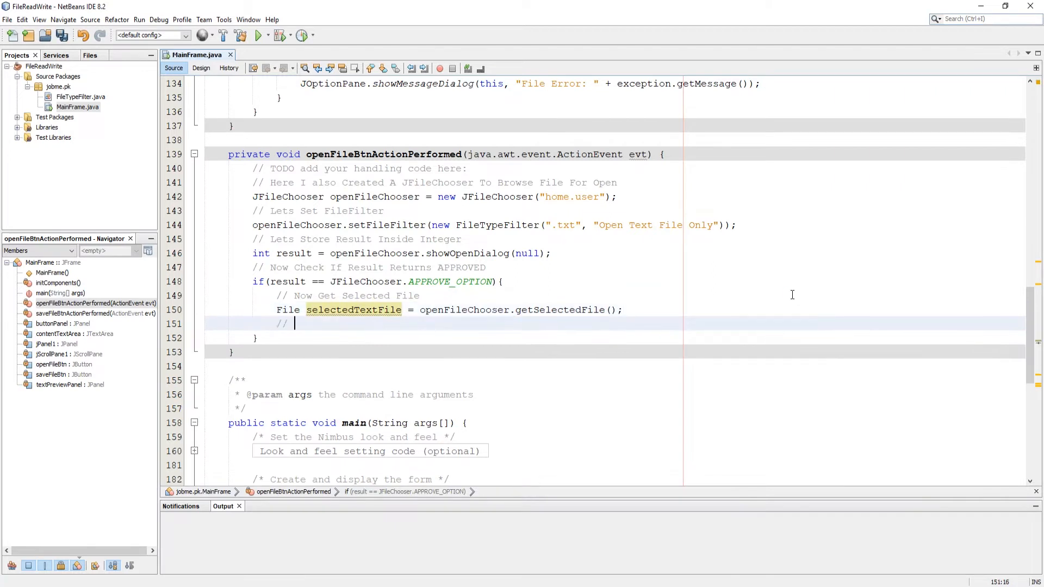
pyautogui.write('Here We Need To Read That File')
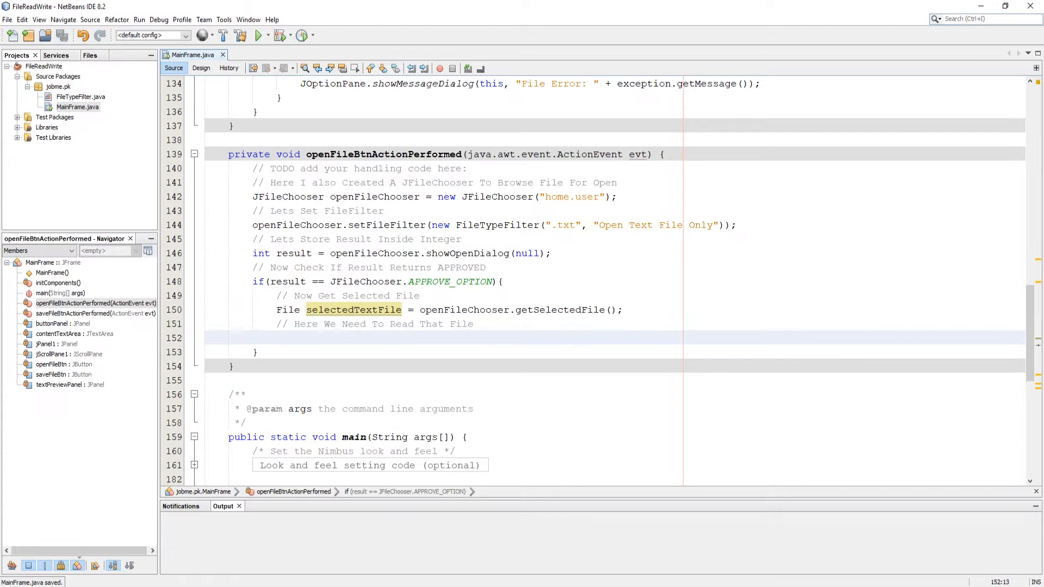
pyautogui.write('try{}')
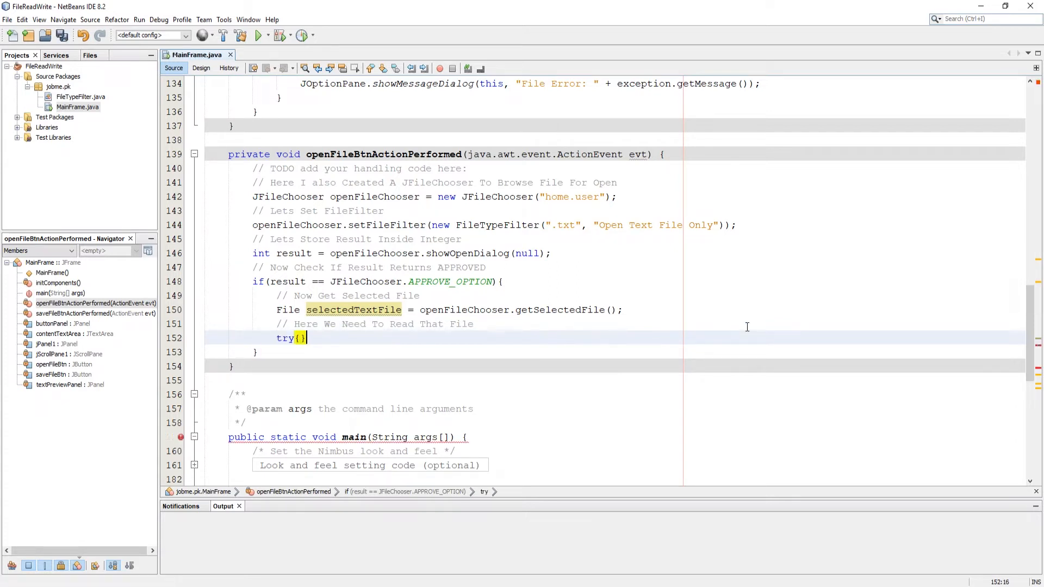
# Add a catch (IOException exception) block that shows a JOptionPane message.
pyautogui.write('}catch ()')
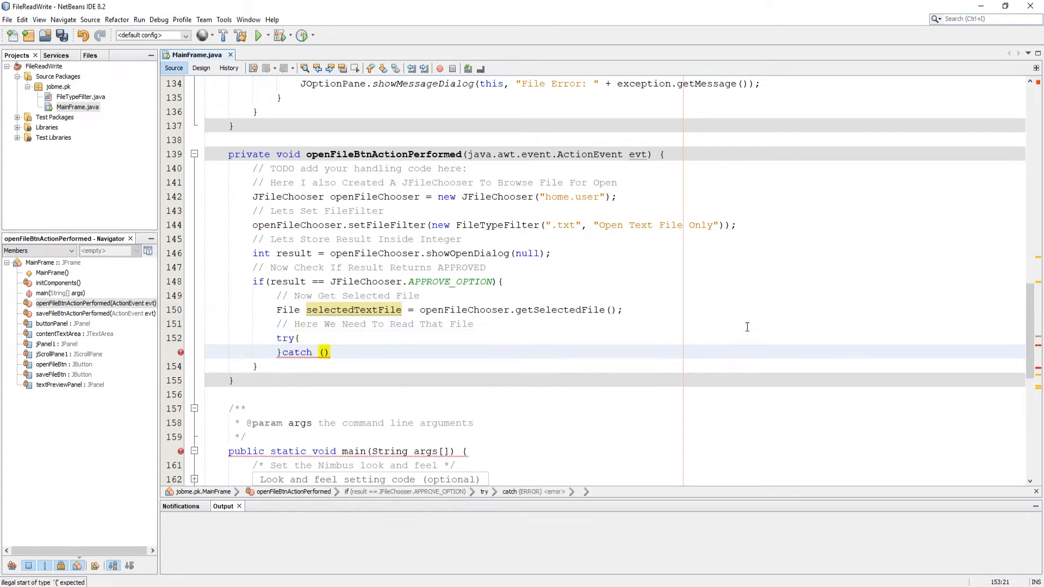
pyautogui.write('IOException exception')
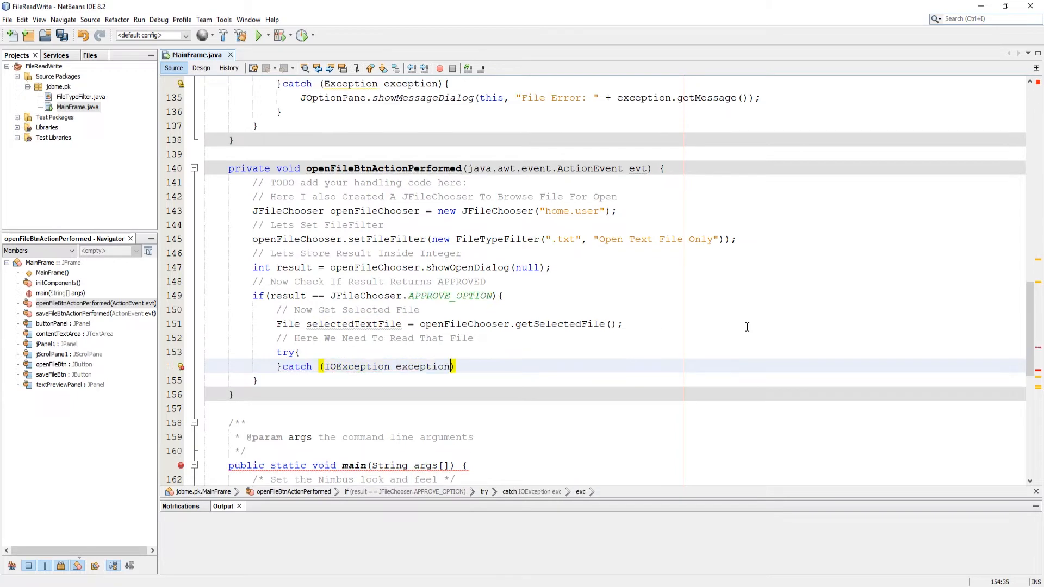
pyautogui.write('JOptionPane.showMessageDialog(this, "Fille Open Error: " + exception.getMessage());')
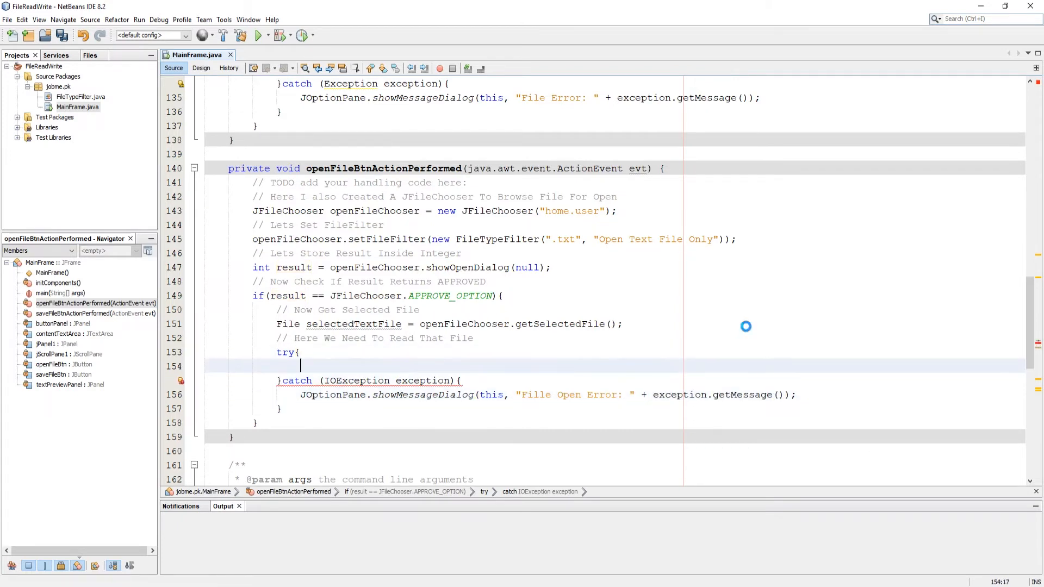
# Declare a FileReader as new FileReader(selectedTextFile), with a comment.
pyautogui.write('// Now We Use File')
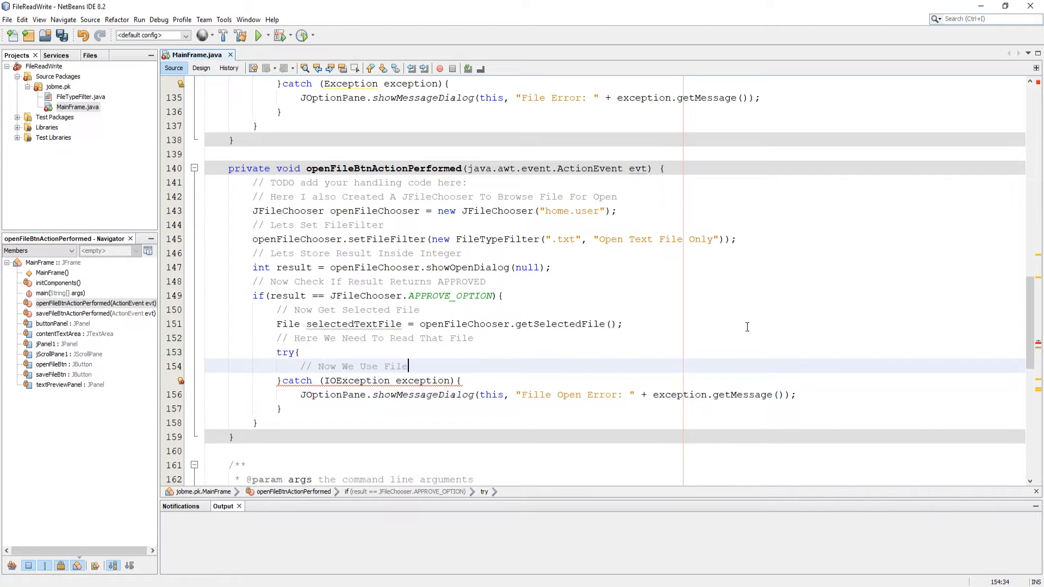
pyautogui.write('Reader to read file')
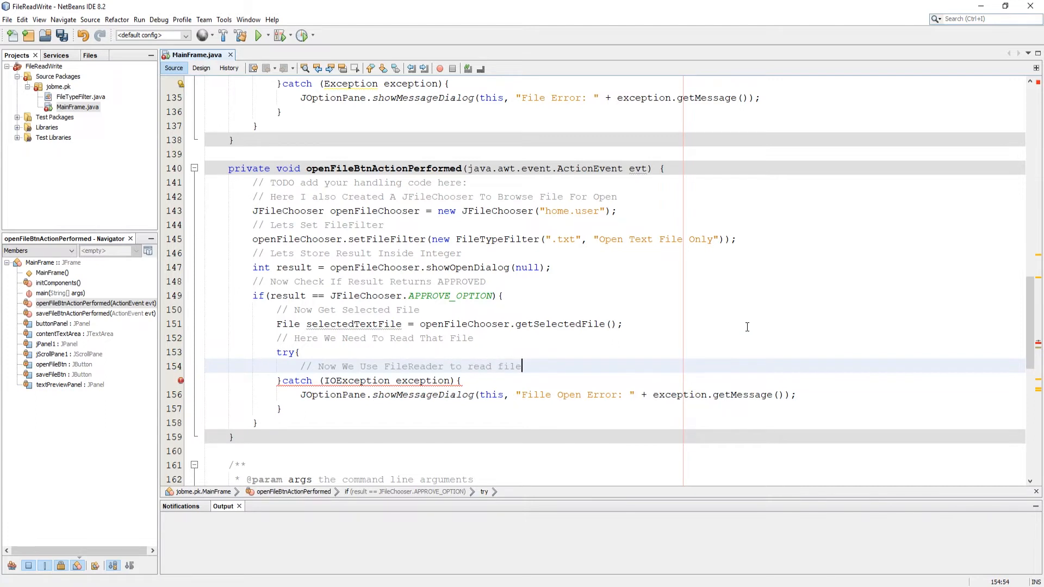
pyautogui.write('FileReader fileReader =')
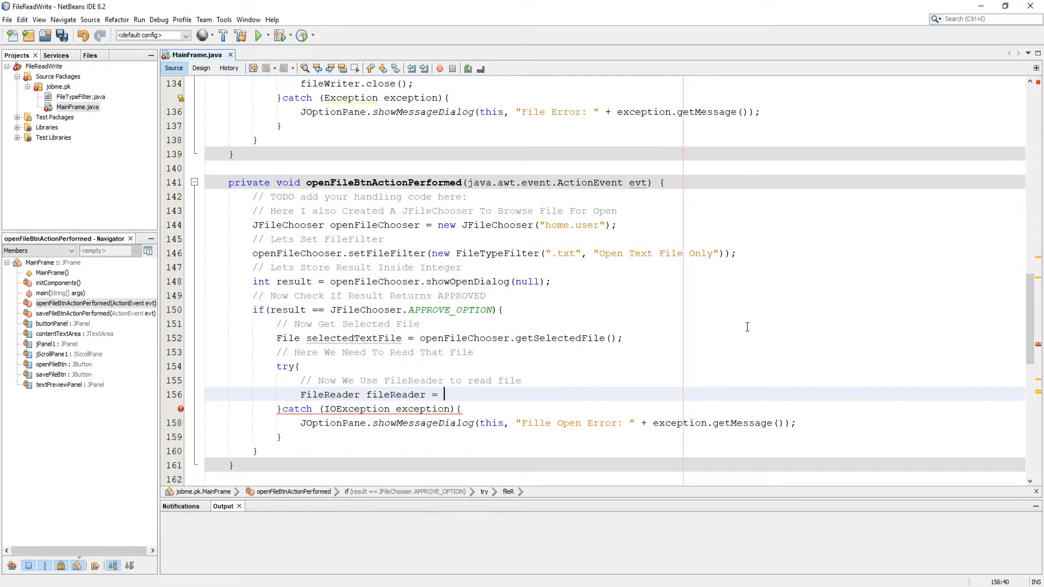
pyautogui.write('new FileReader(selectedTextFile)')
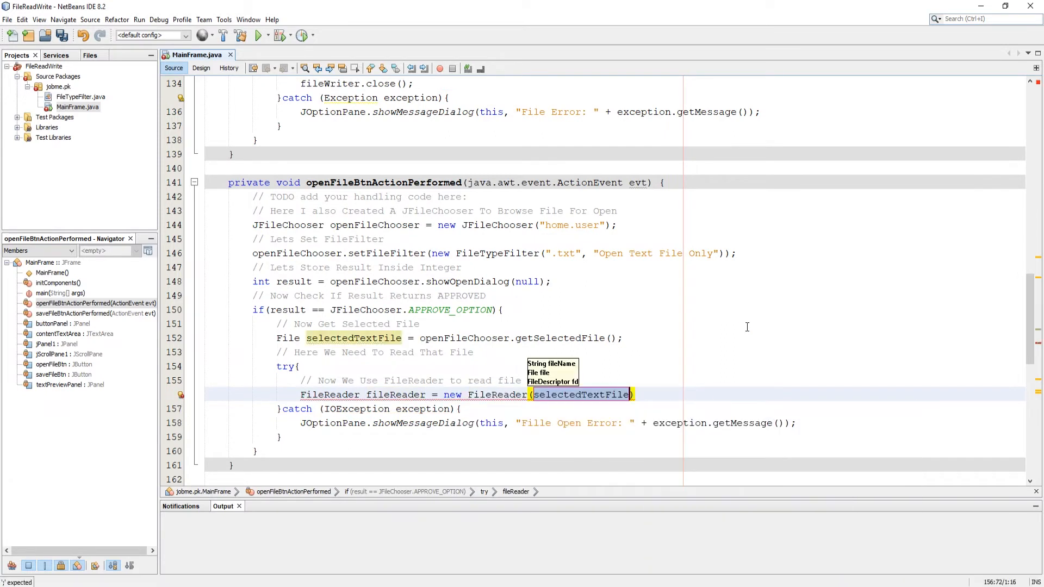
# Wrap it in a BufferedReader and read it into contentTextArea with "Streaming!".
pyautogui.write("// Let's")
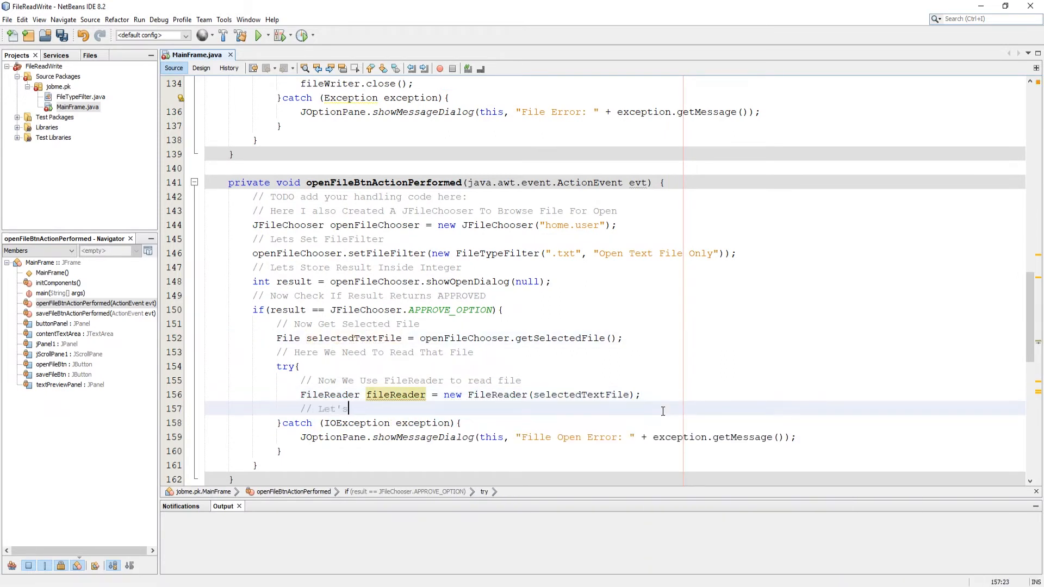
pyautogui.write('Buffer File')
pyautogui.write('// Now set th')
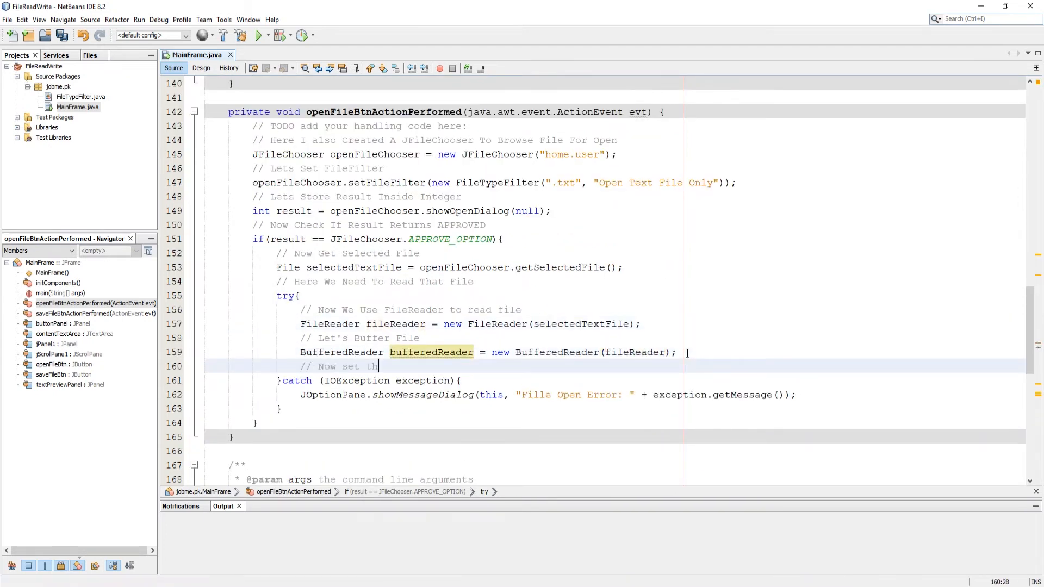
pyautogui.write('at buffered data into our te')
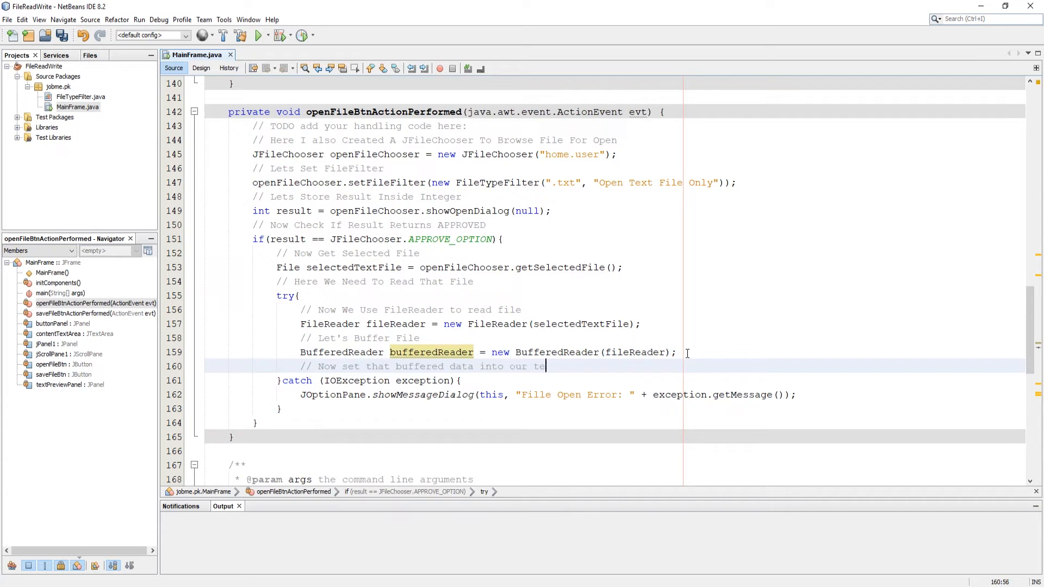
pyautogui.write('con')
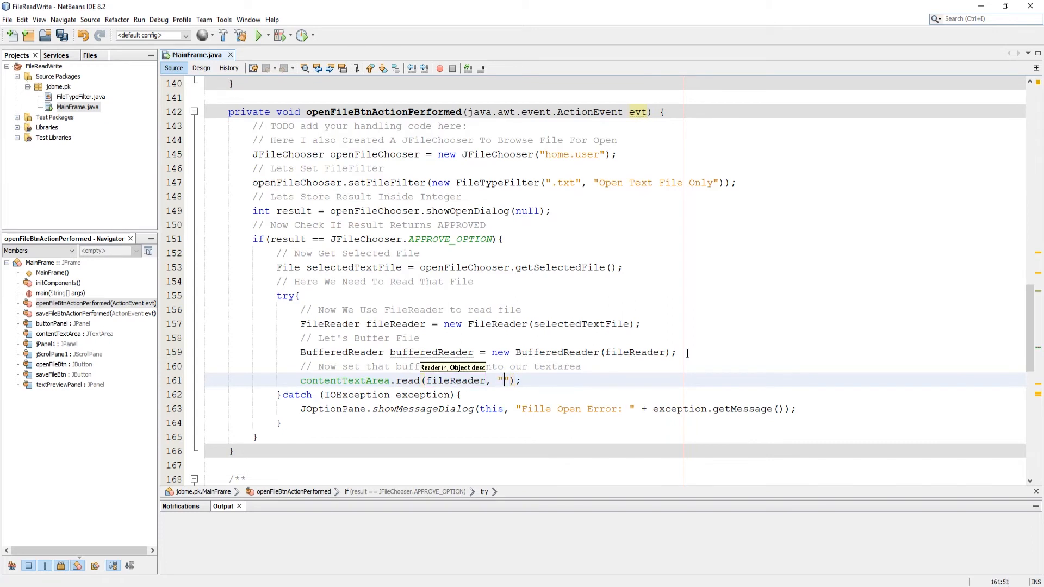
pyautogui.write('Streaming!')
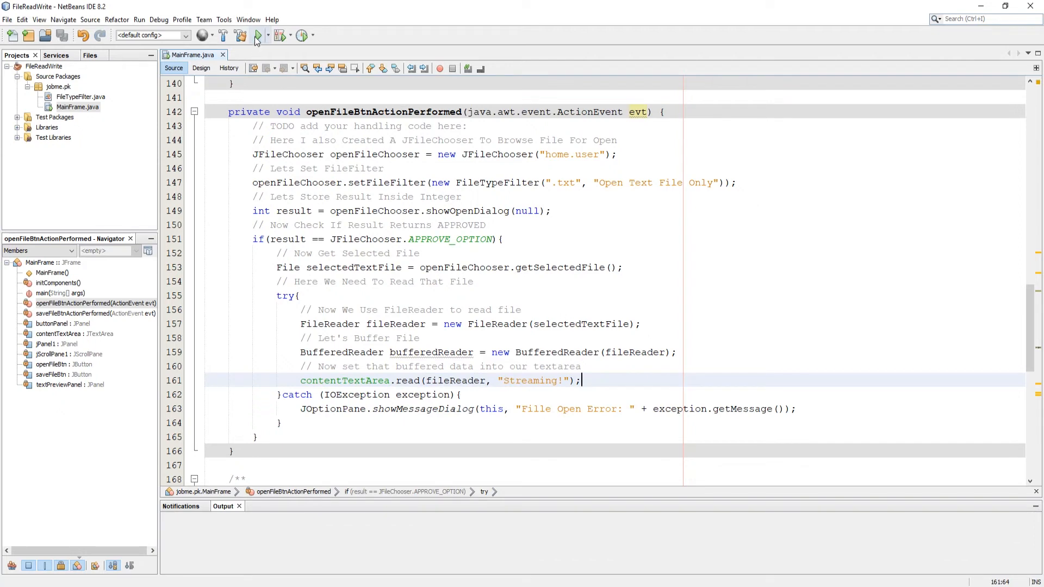
# Run the project and open a .txt file through the Open File chooser.
pyautogui.click(259, 35)
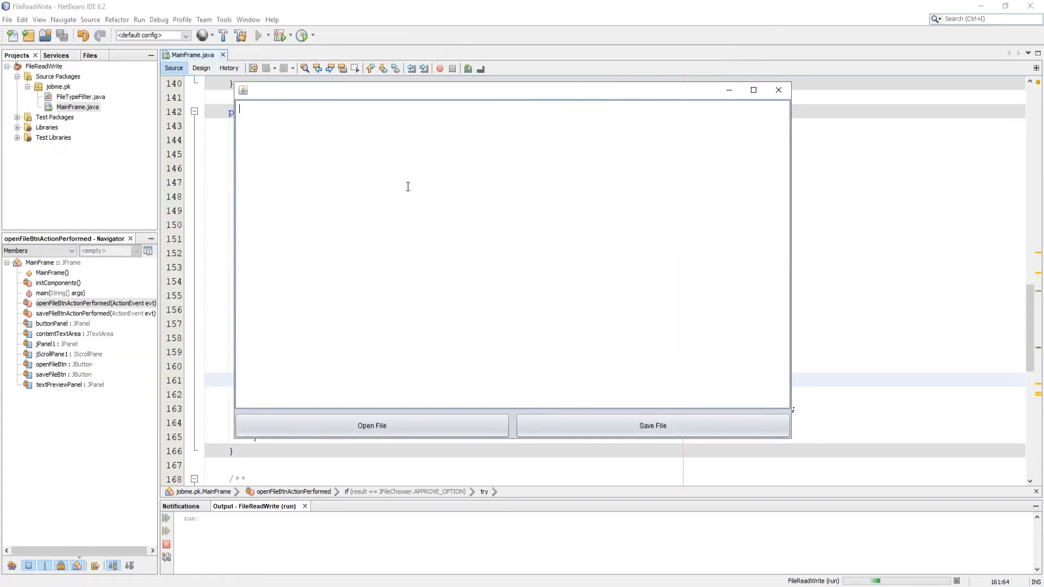
pyautogui.click(371, 425)
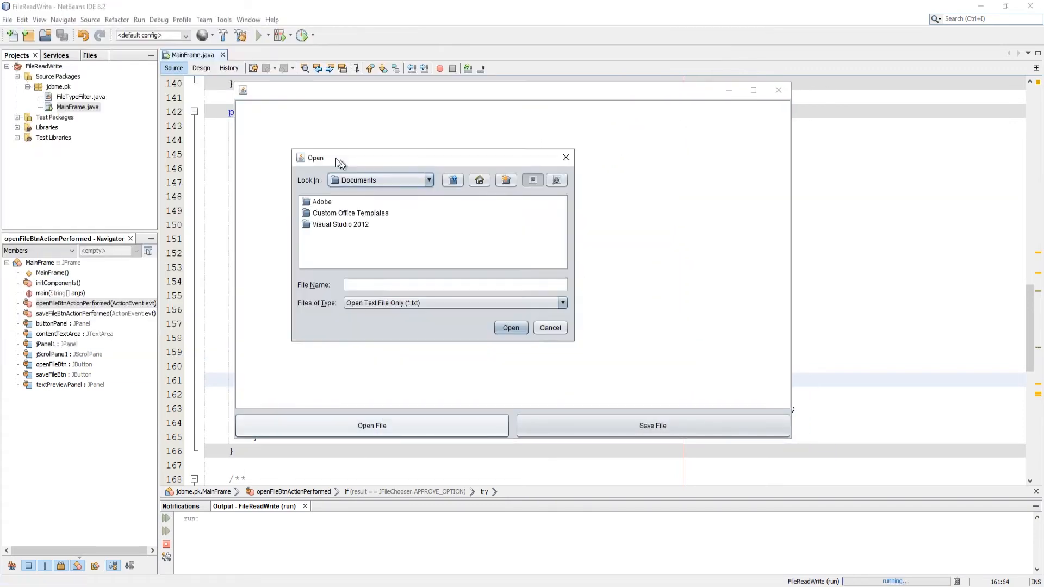
pyautogui.click(428, 180)
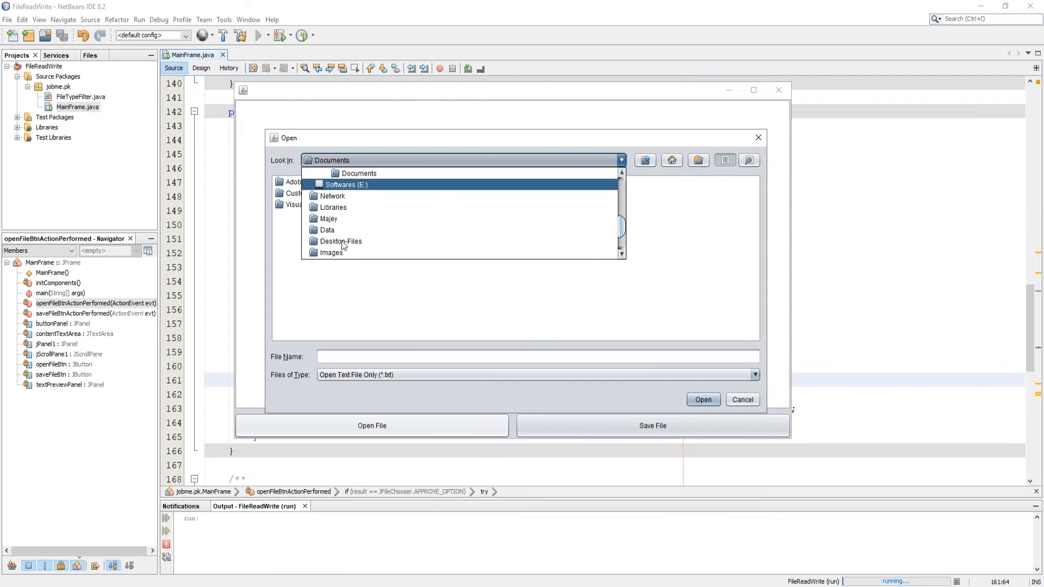
pyautogui.click(702, 399)
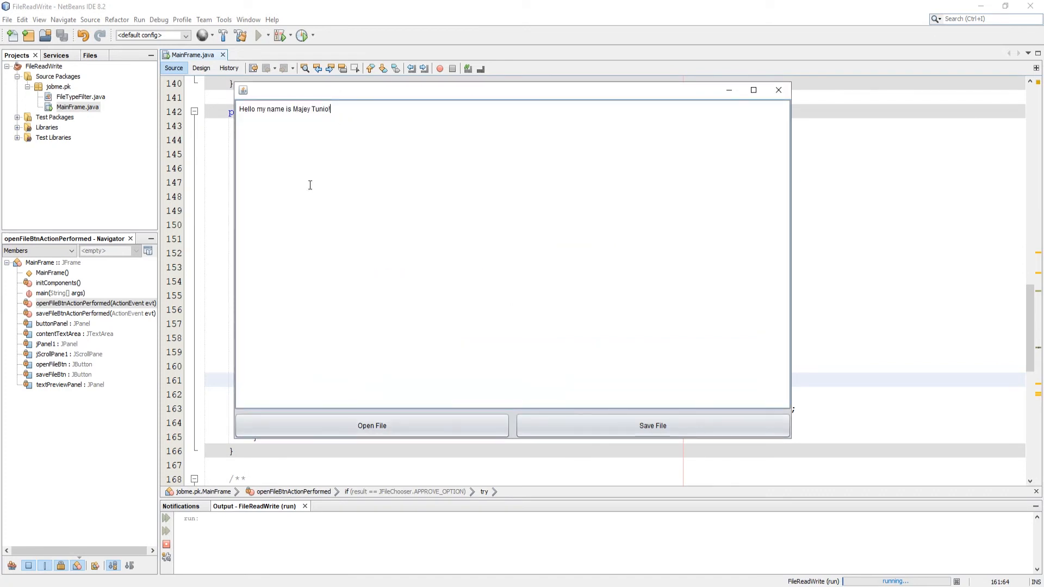
# Open another .txt file from a different Look In location.
pyautogui.click(371, 425)
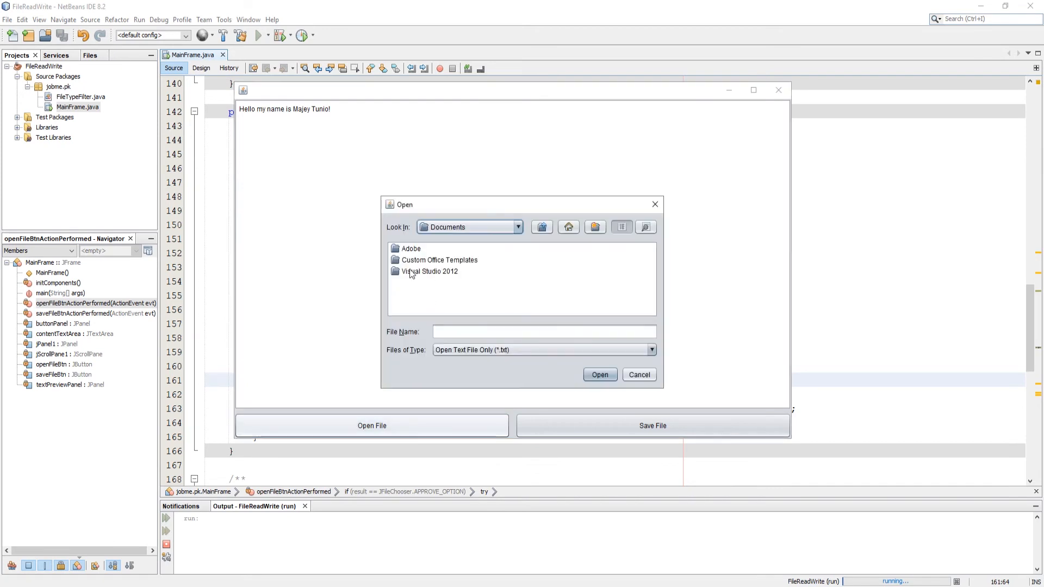
pyautogui.click(517, 226)
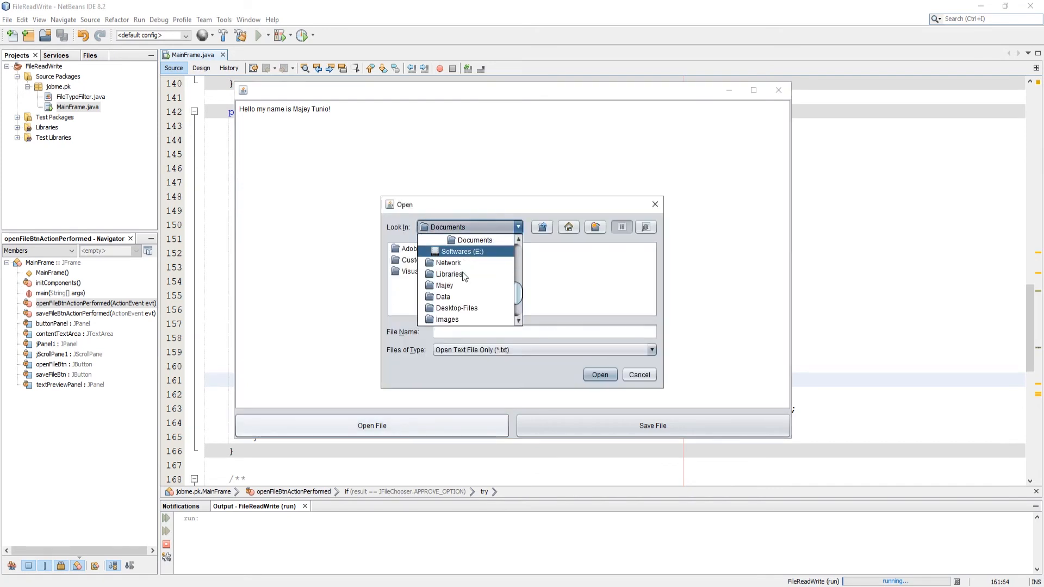
pyautogui.click(459, 251)
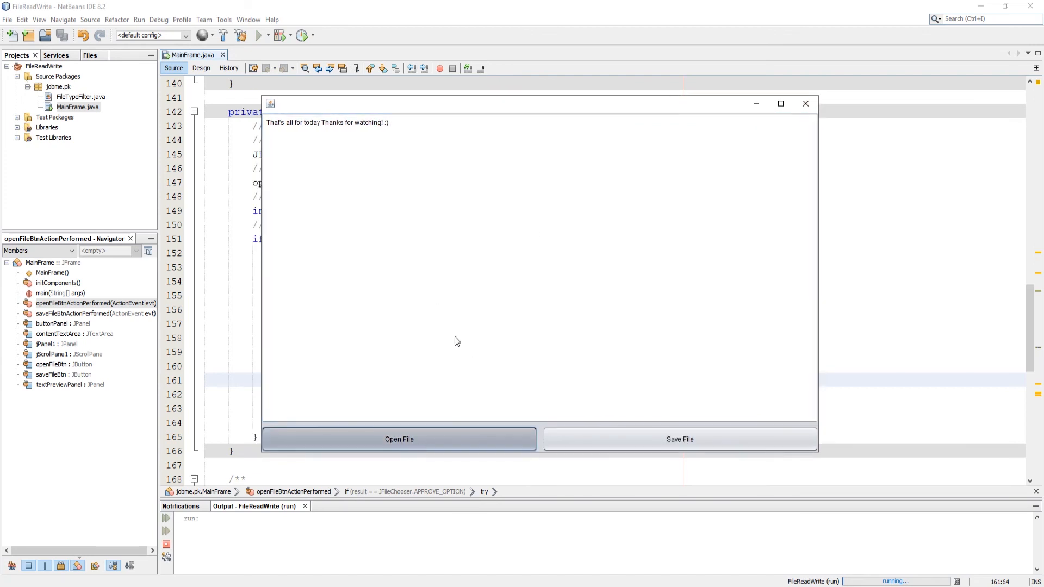
# Open the SQL table script .txt file from the Desktop into the app.
pyautogui.click(399, 439)
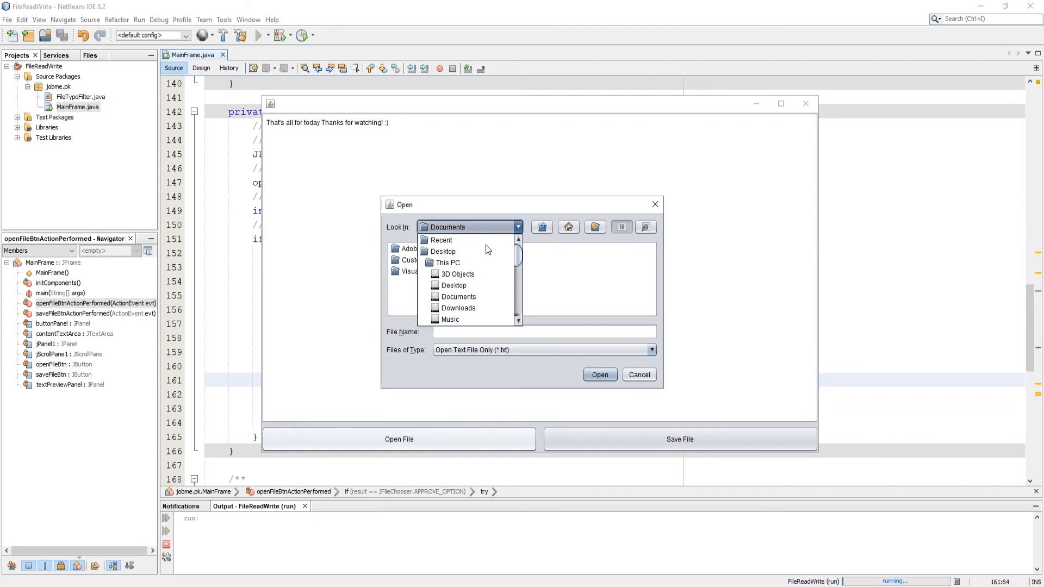
pyautogui.click(452, 251)
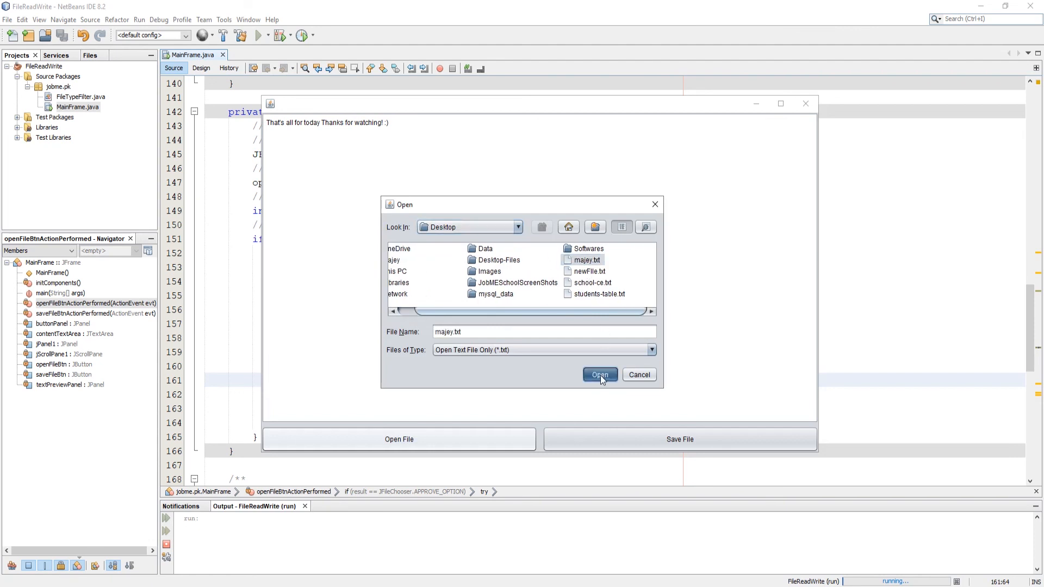
pyautogui.click(599, 374)
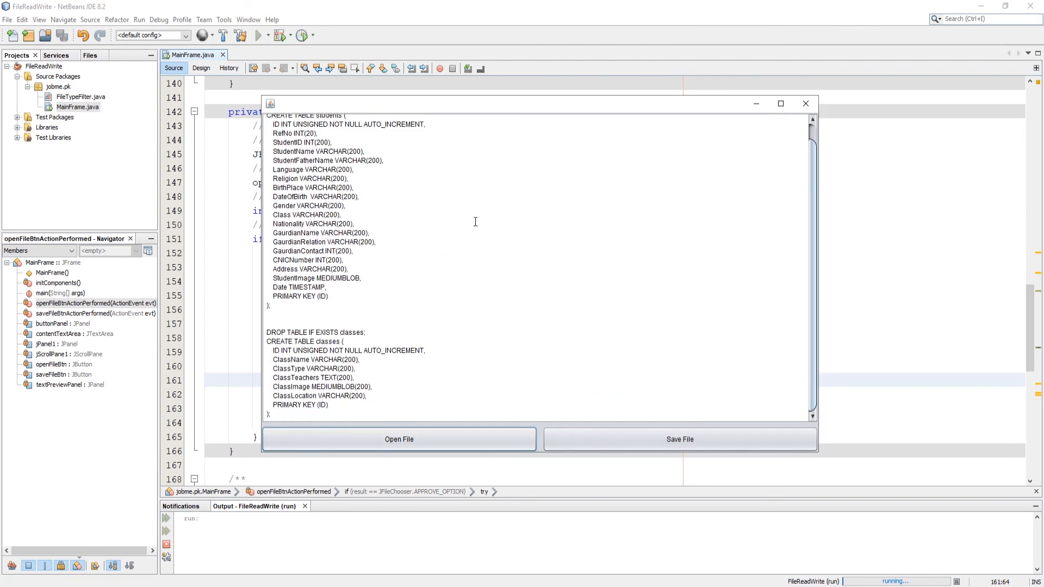